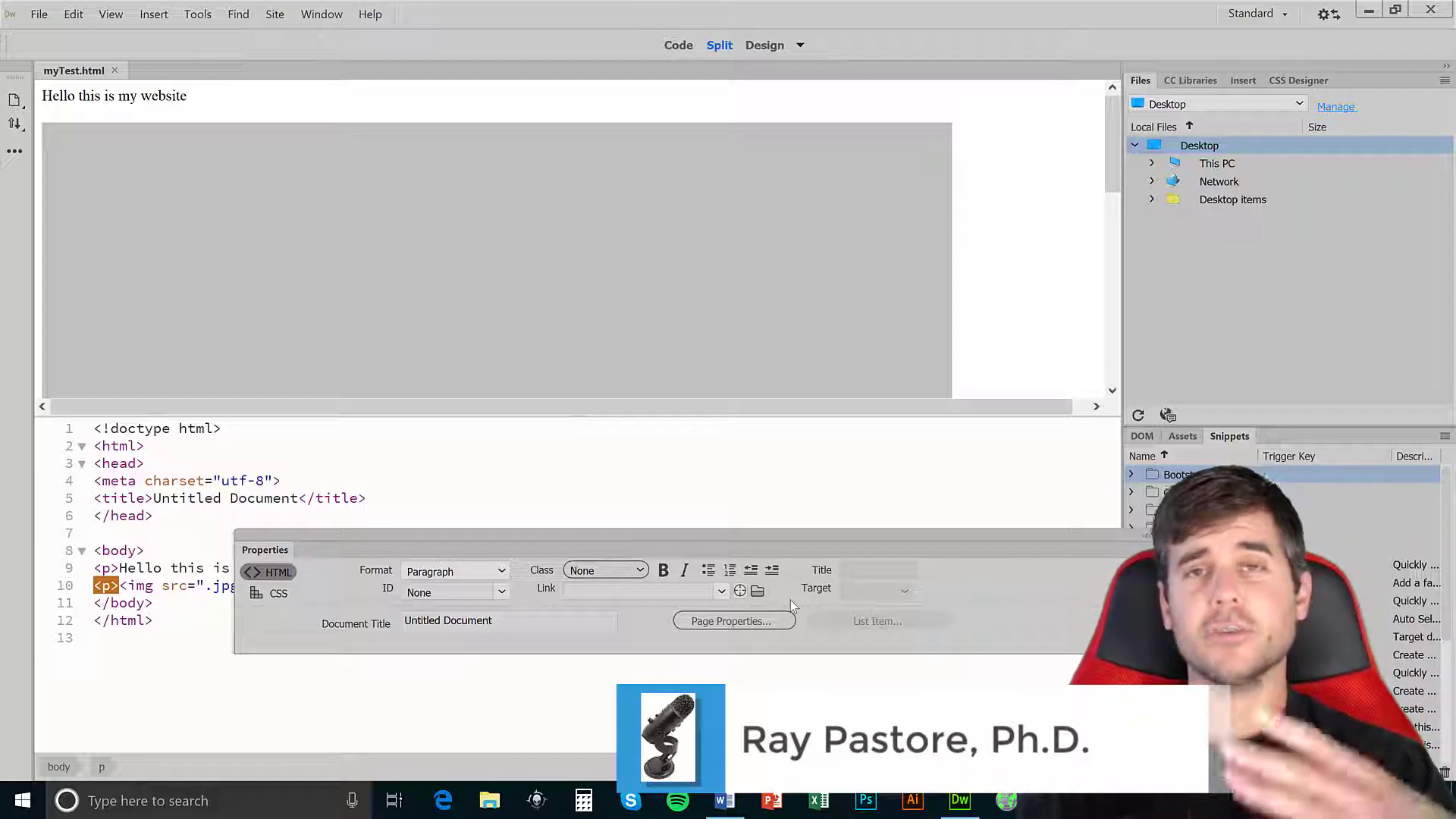
pyautogui.moveTo(288, 200)
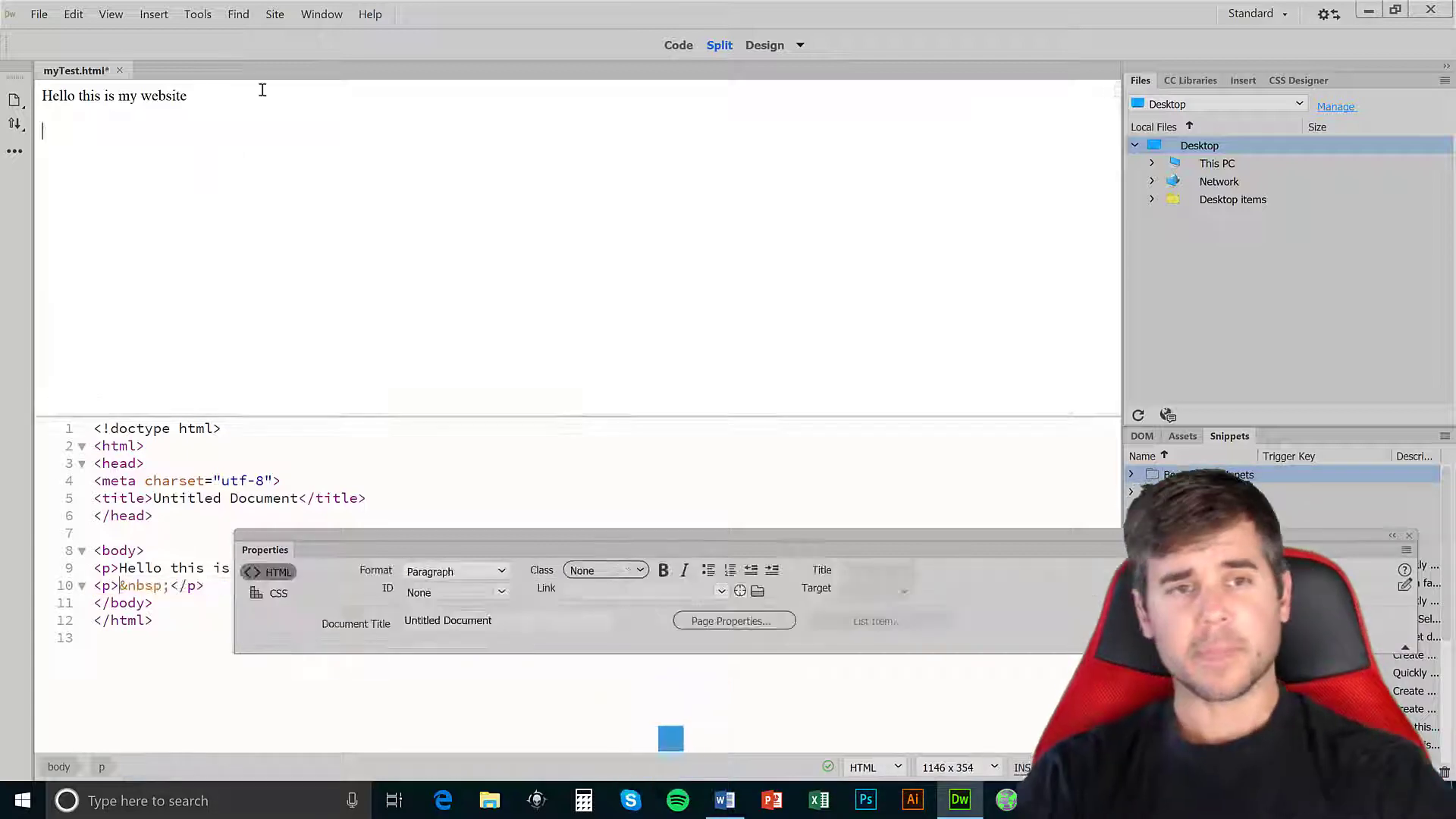
# Select the 'Hello this is my website' heading line in Design view.
pyautogui.tripleClick(112, 95)
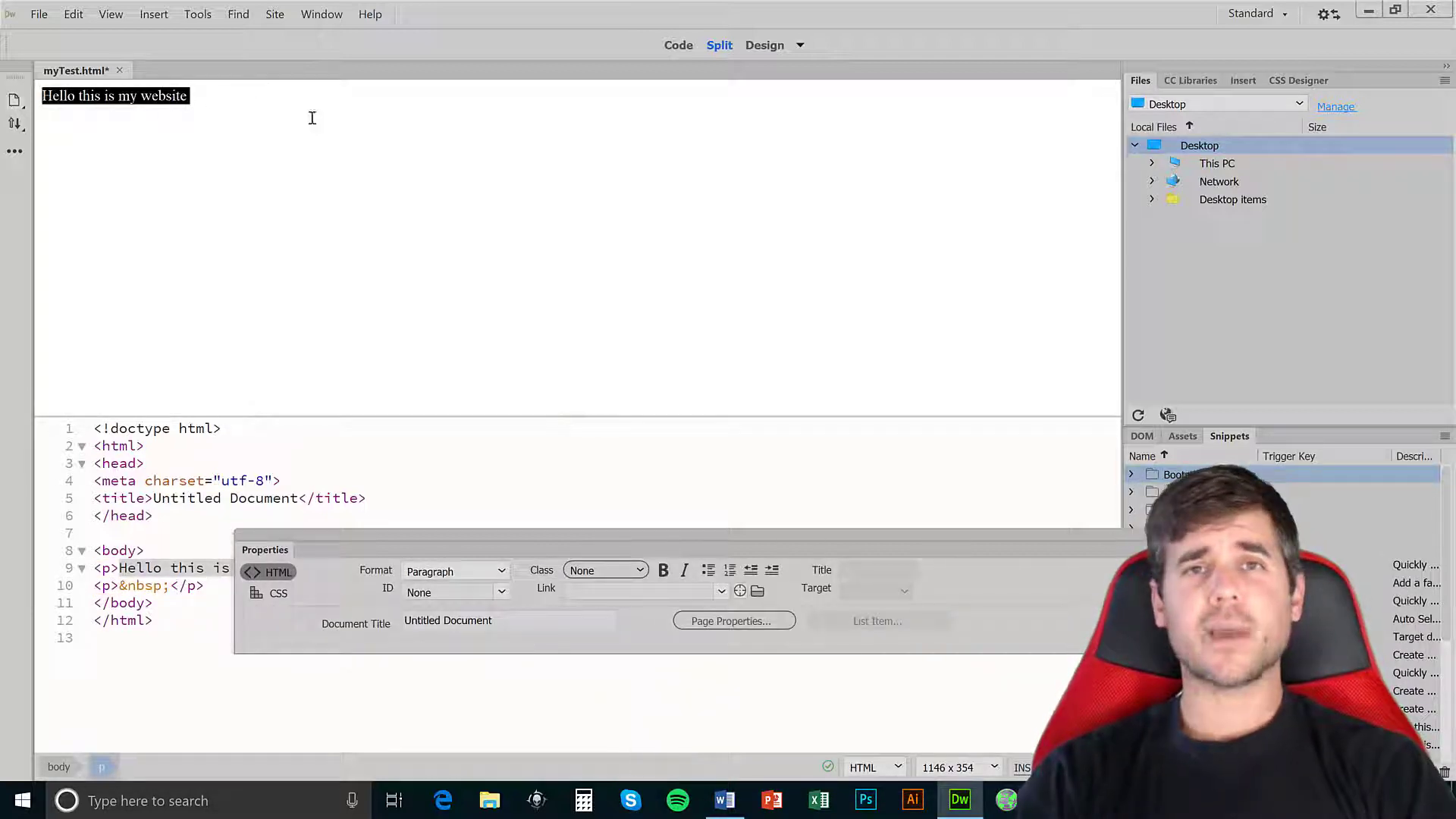
pyautogui.click(40, 13)
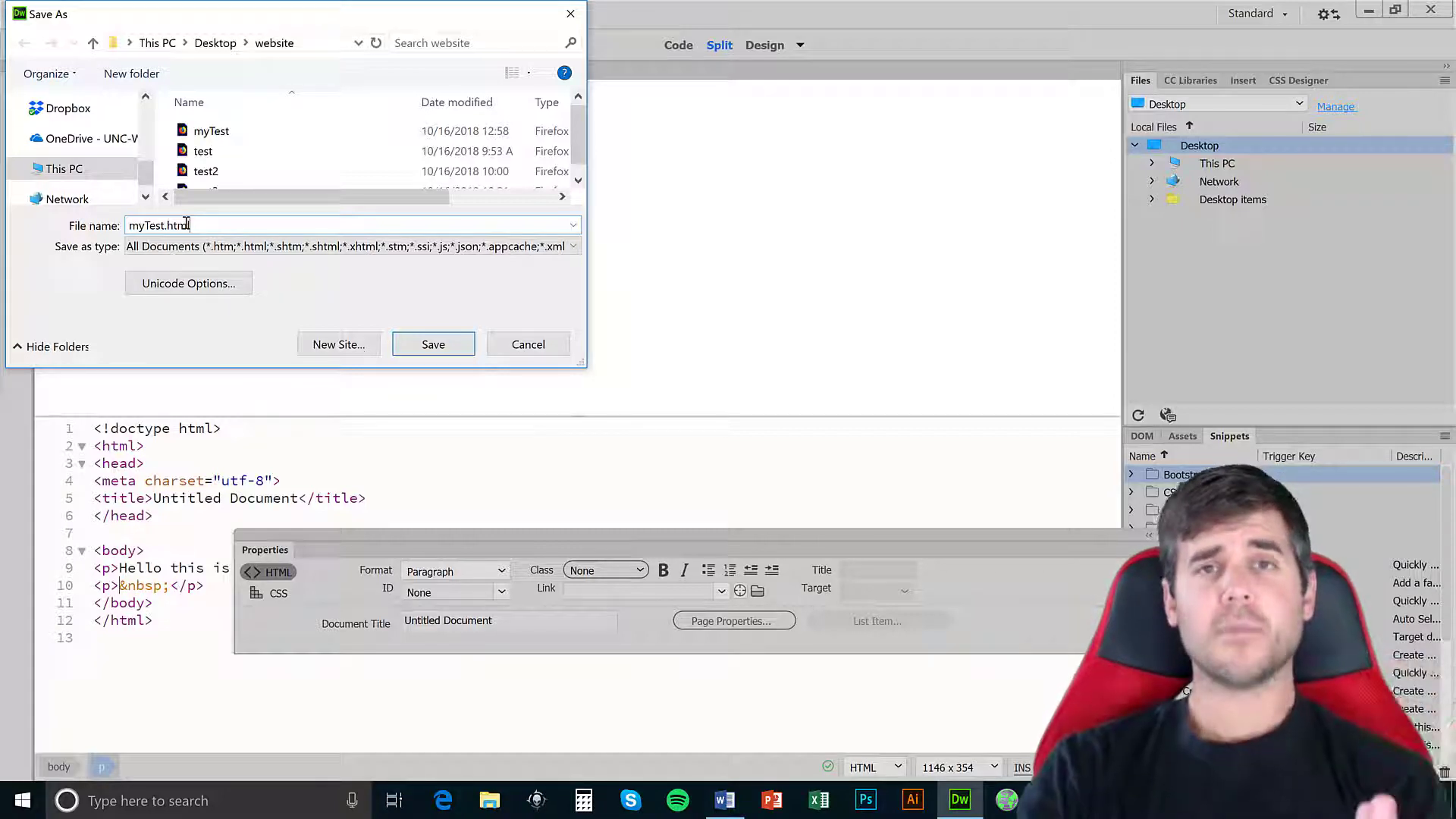
pyautogui.tripleClick(157, 224)
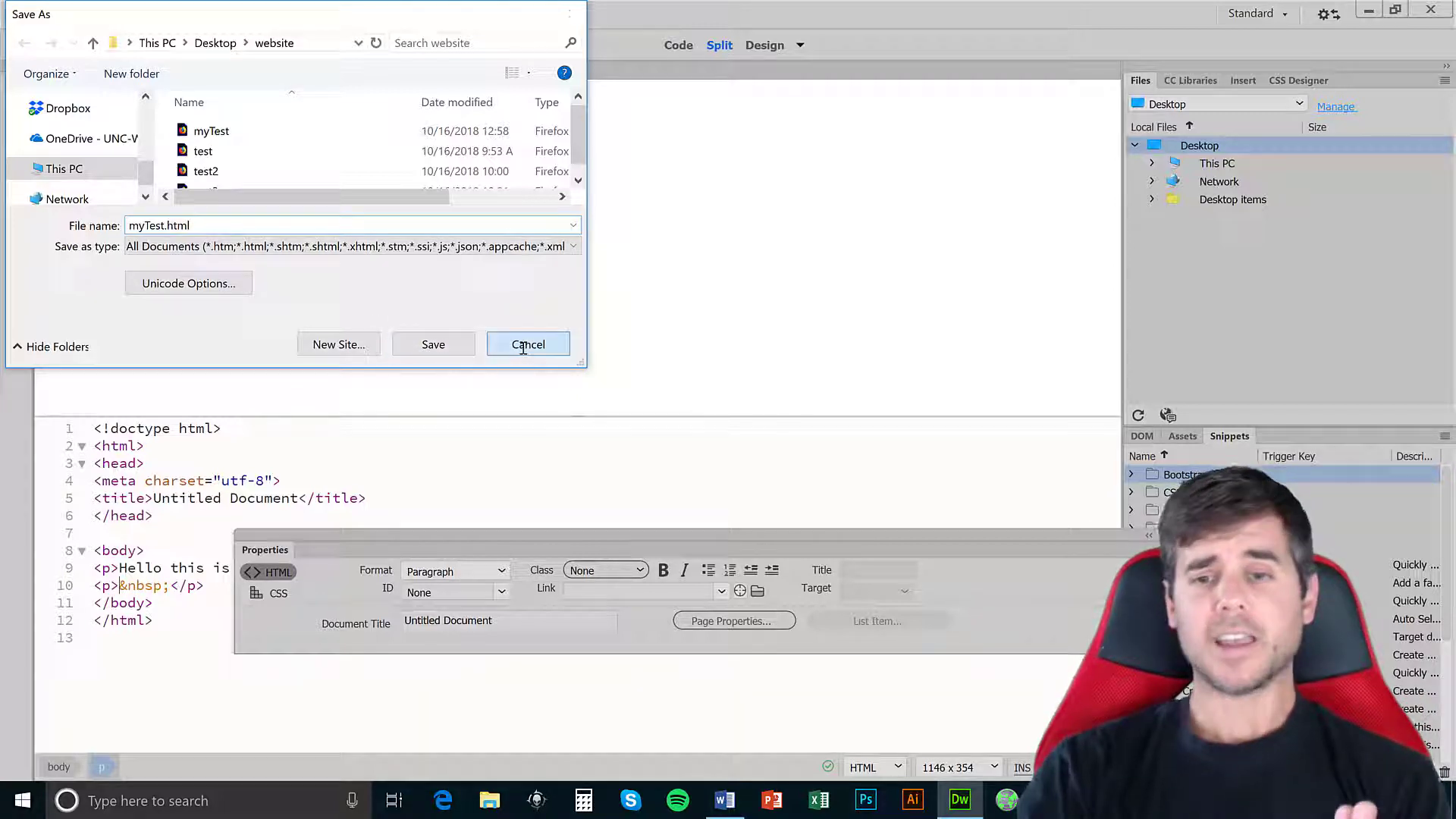
pyautogui.click(528, 344)
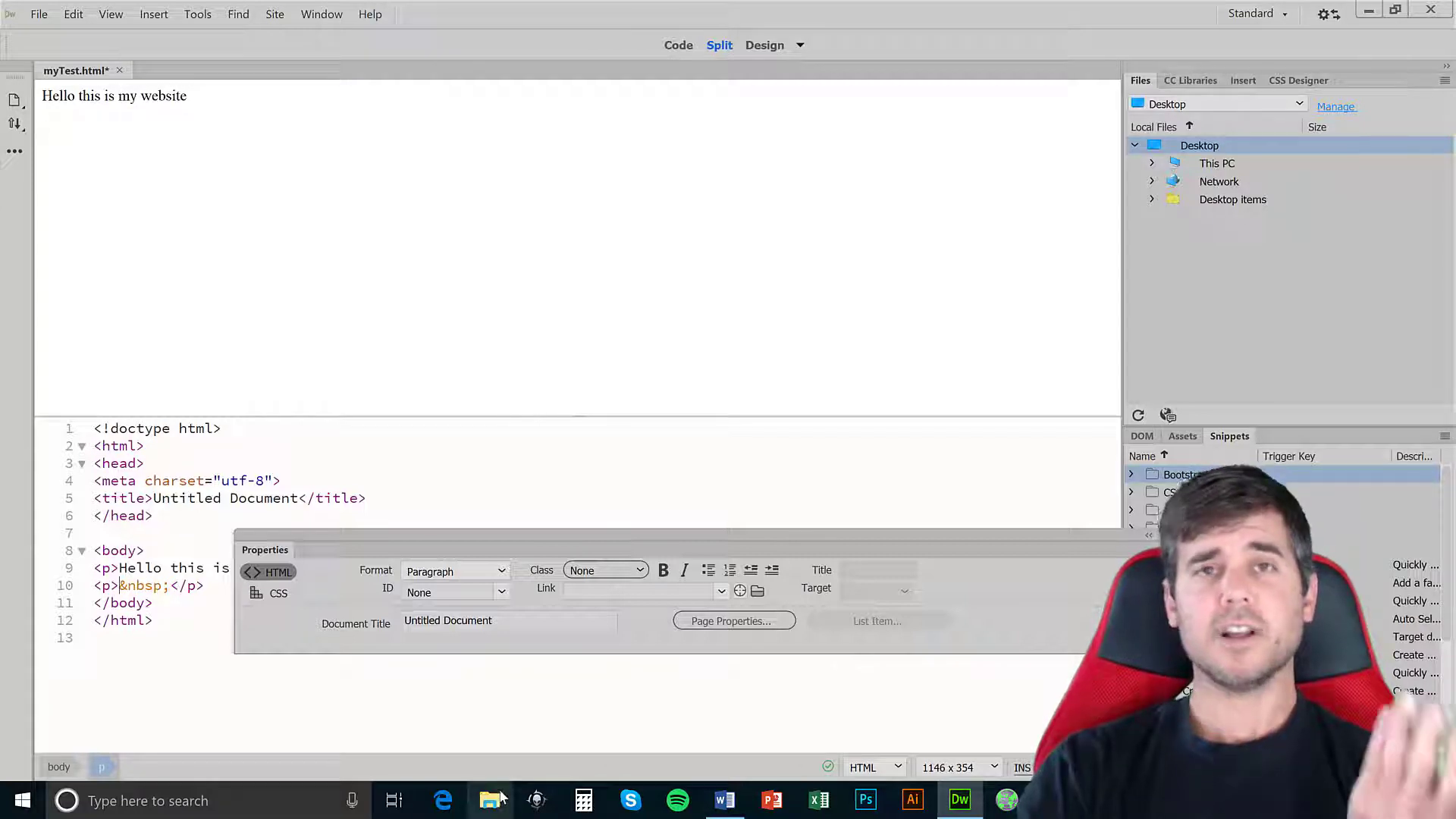
# Navigate File Explorer to the Desktop > website folder.
pyautogui.click(488, 800)
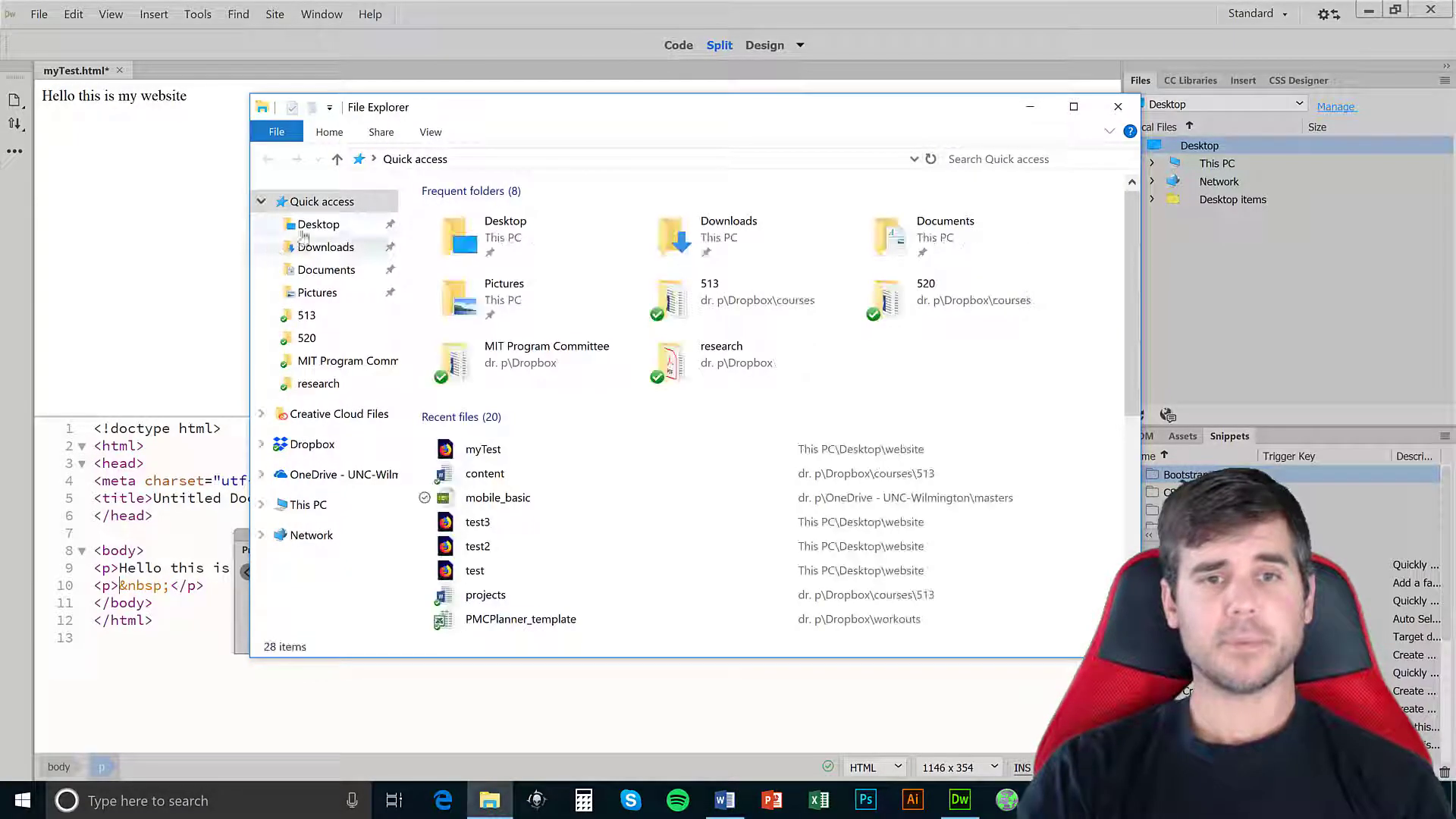
pyautogui.click(317, 225)
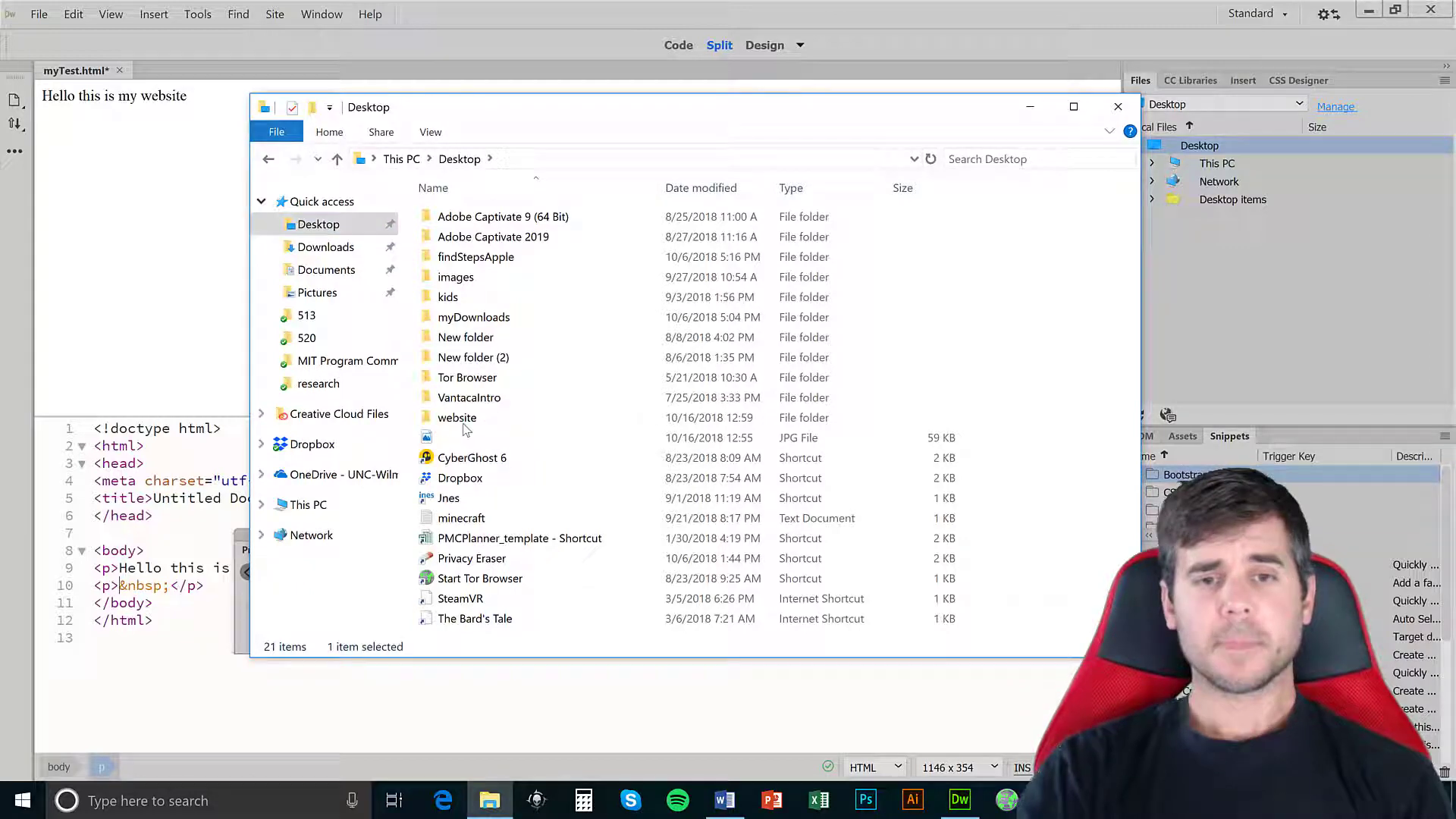
pyautogui.doubleClick(456, 417)
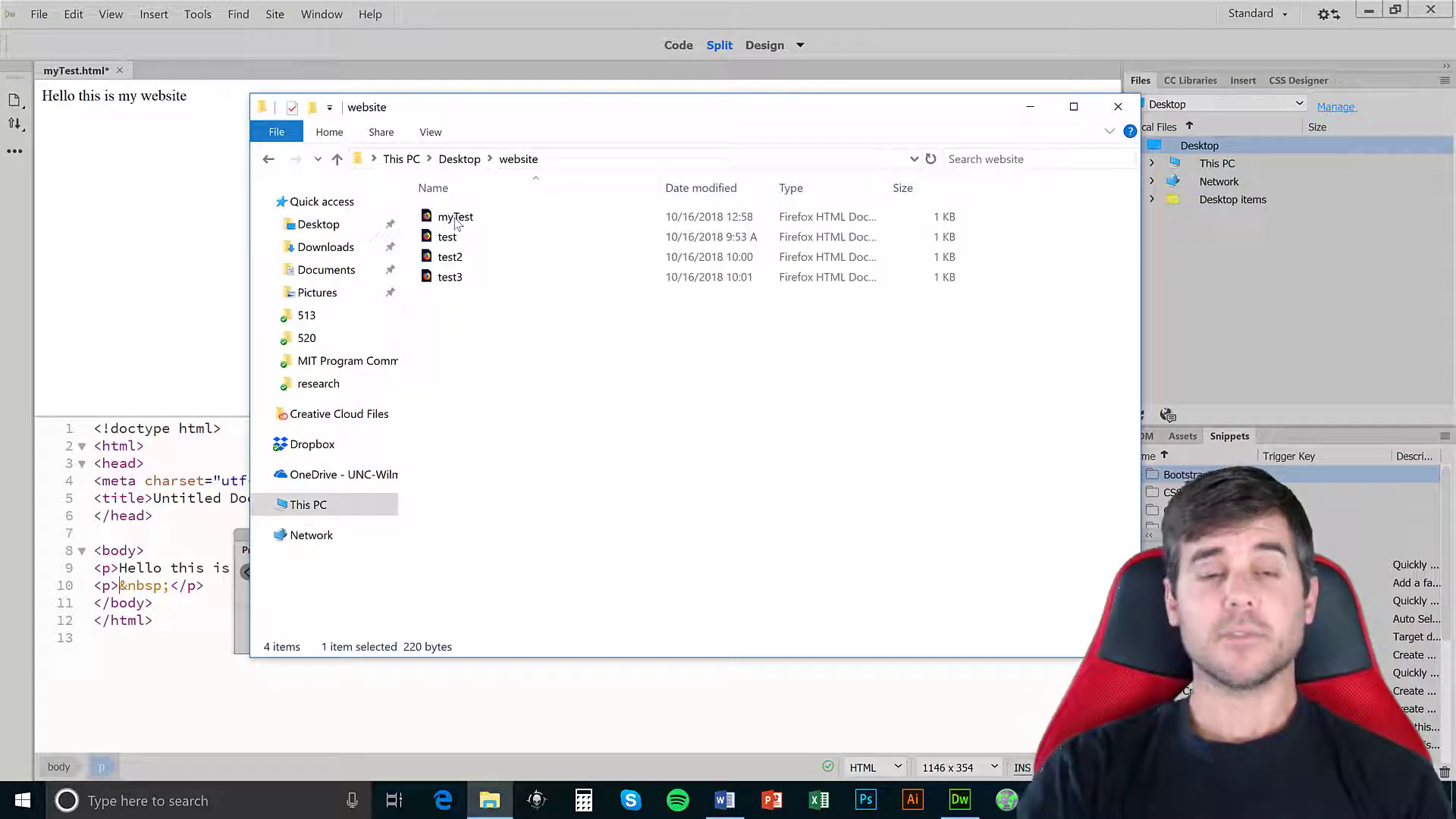
# Launch myTest.html in Google Chrome via the Open with menu.
pyautogui.rightClick(455, 217)
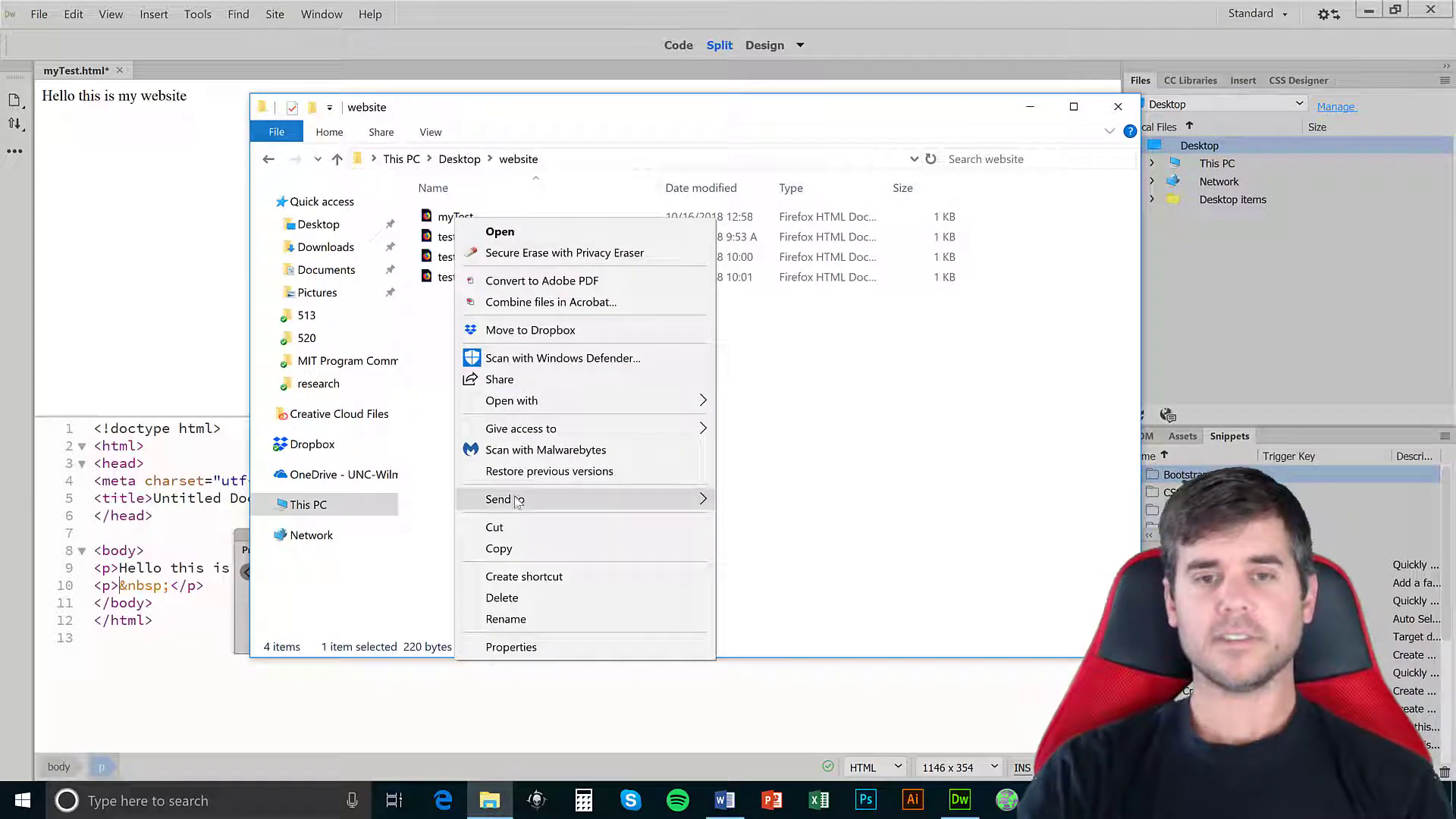
pyautogui.click(511, 401)
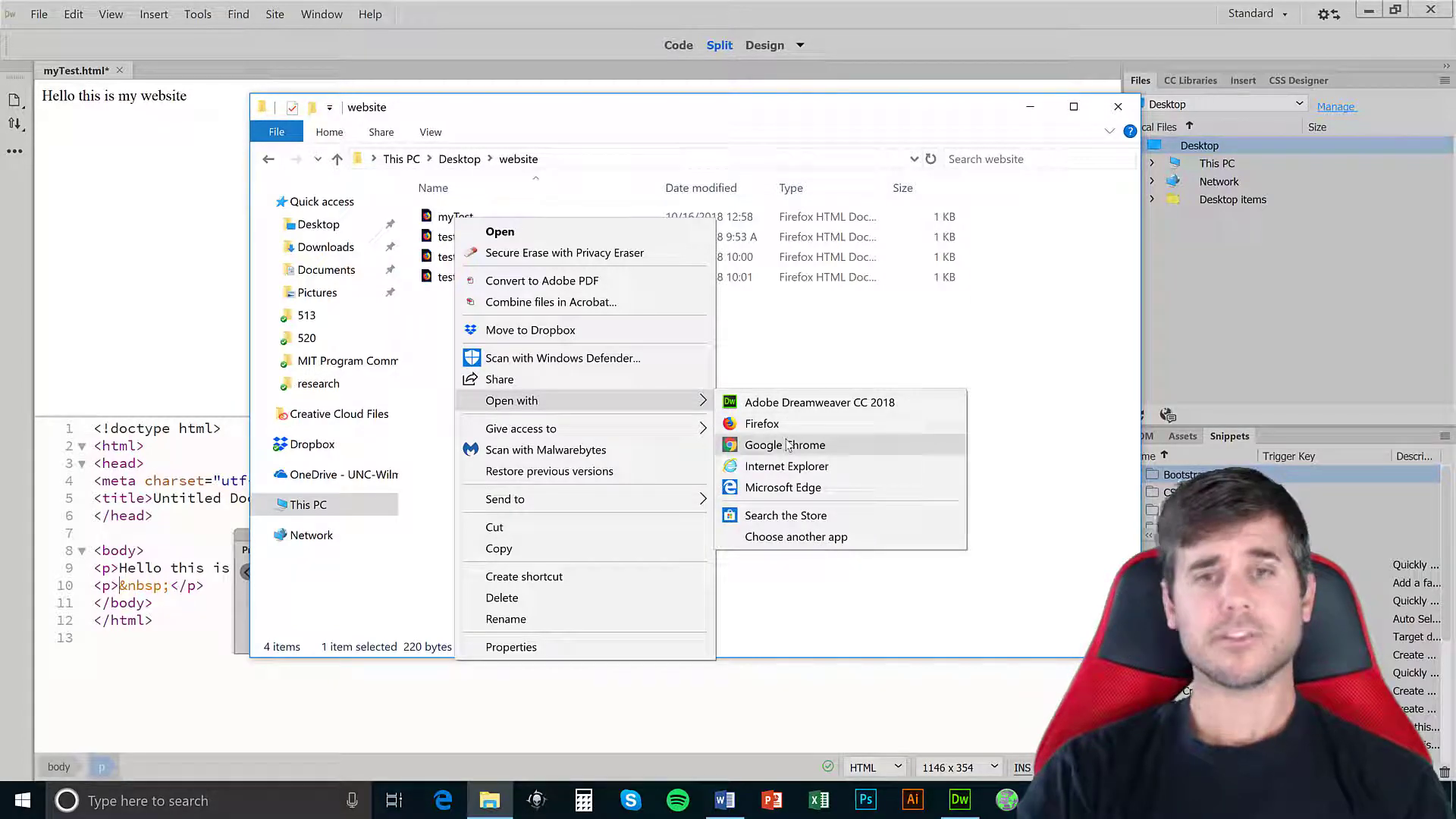
pyautogui.click(785, 446)
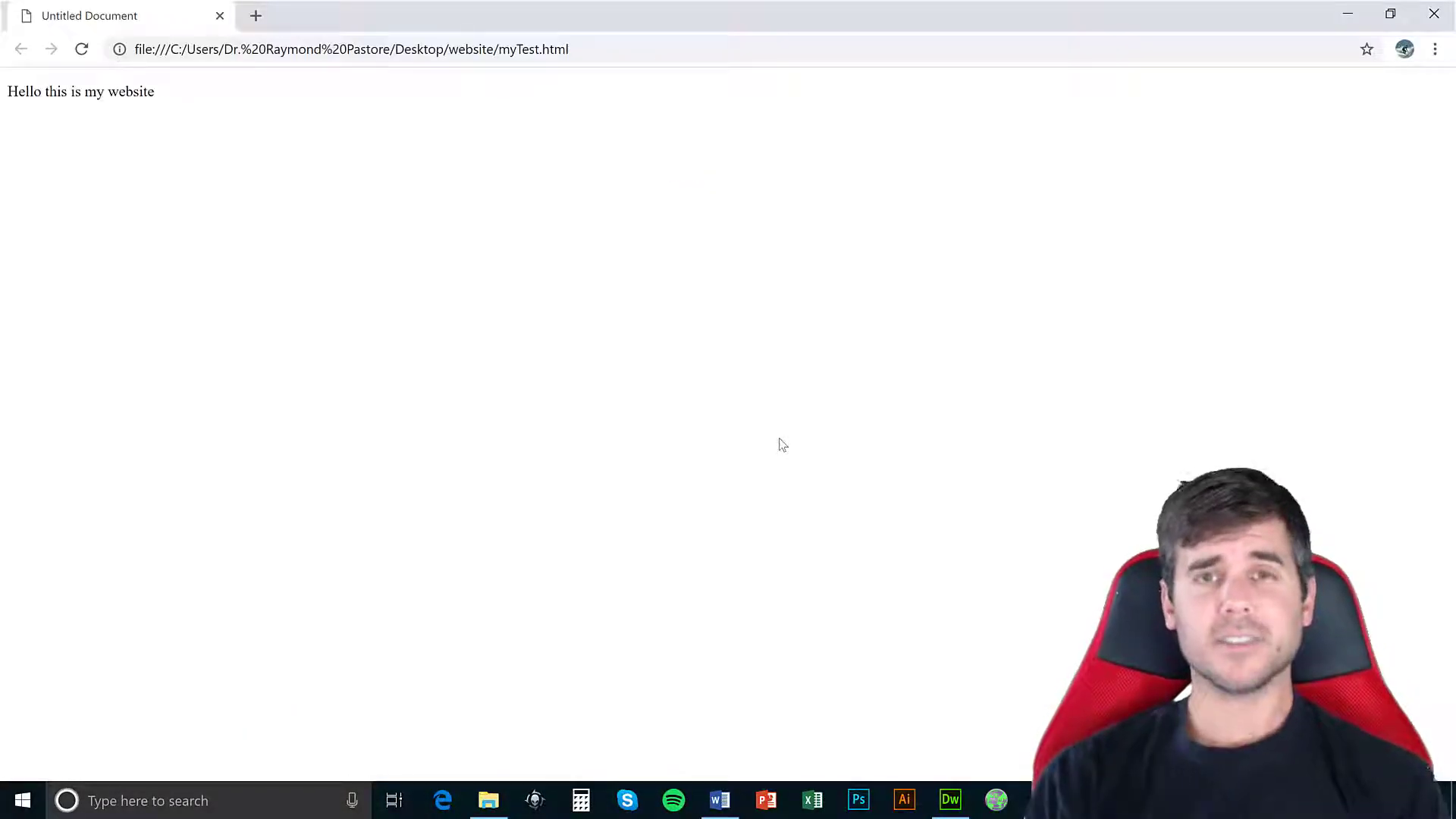